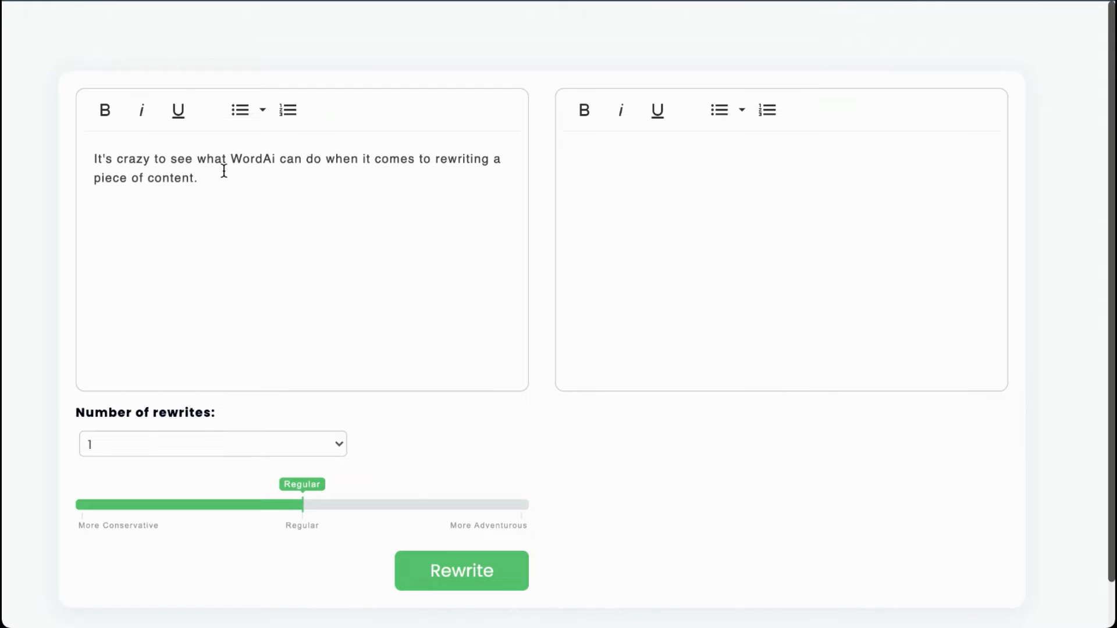
Step: Rewrite the WordAi-capabilities sentence once at the Regular setting
{"action": "left_click", "coordinate": [461, 571]}
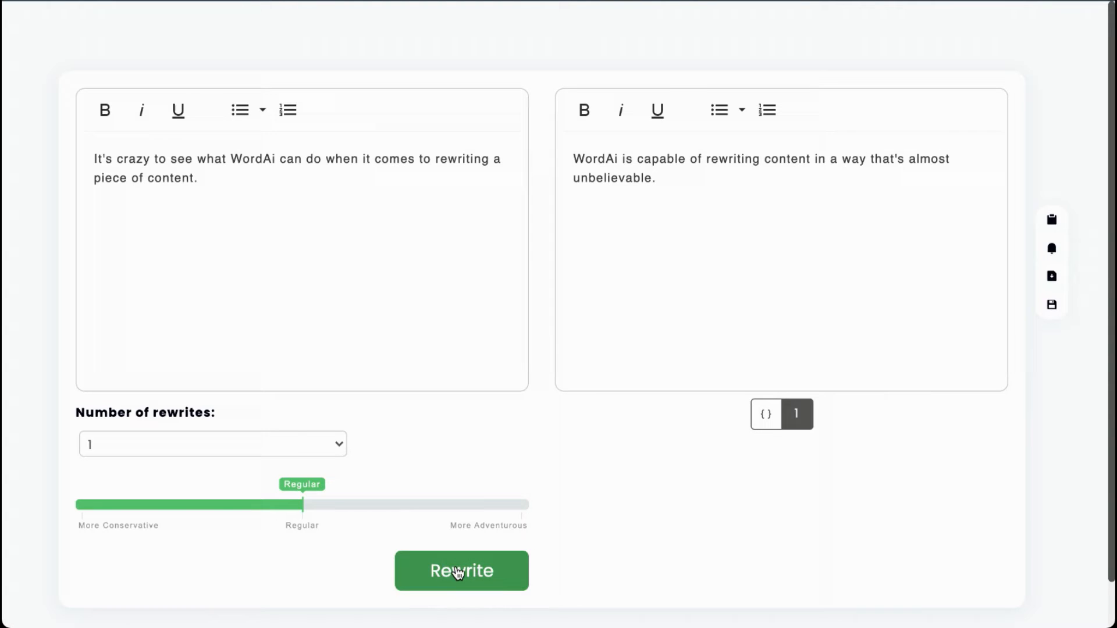
{"action": "mouse_move", "coordinate": [499, 546]}
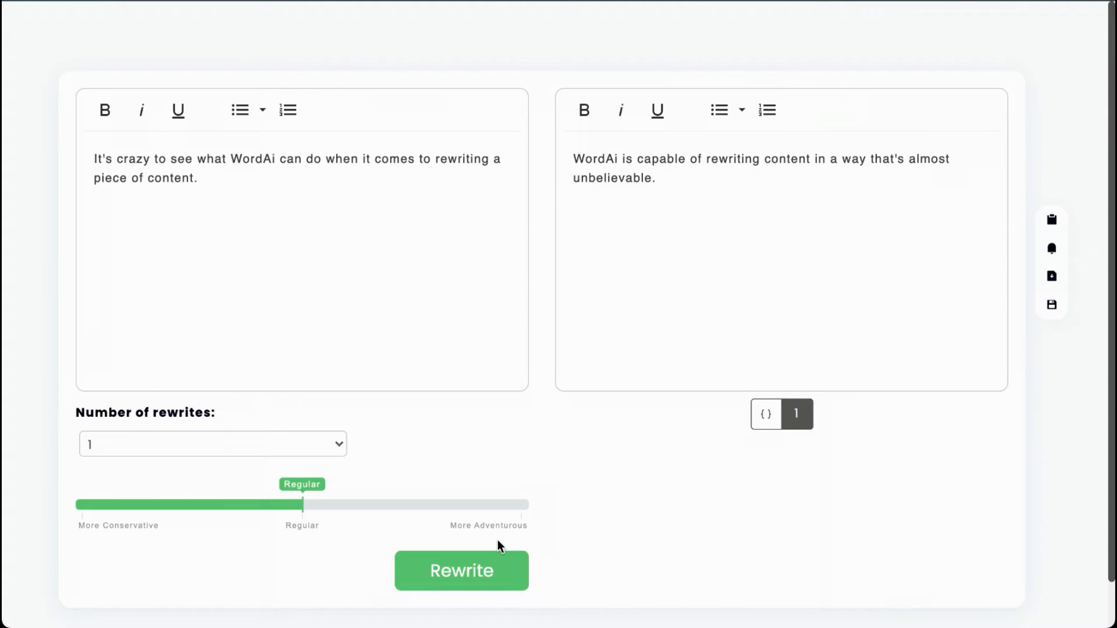
Step: Replace the source with the multiple-articles-from-one-source sentence and clear the old output
{"action": "left_click", "coordinate": [461, 571]}
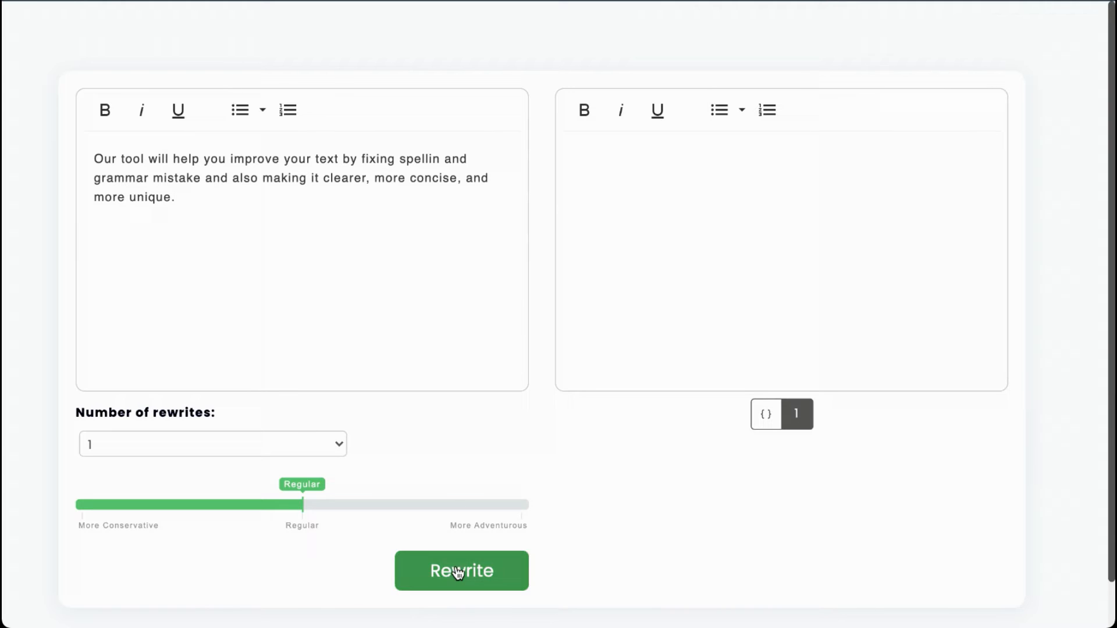
{"action": "left_click", "coordinate": [461, 571]}
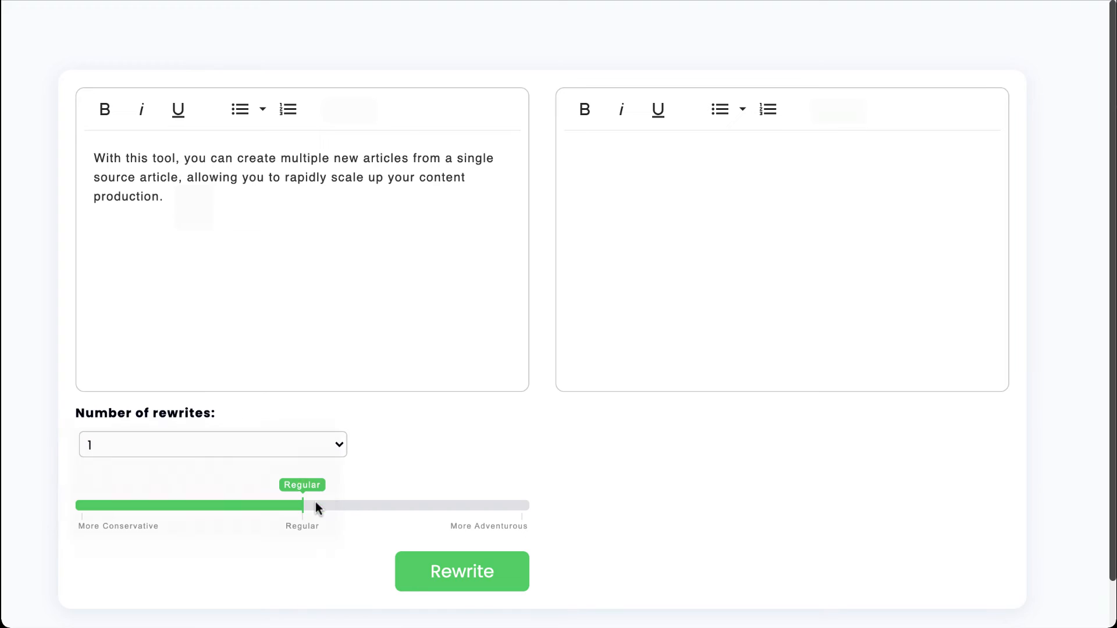
Step: Generate four Regular rewrites of the multiple-articles sentence and view variations 2, 3 and 4
{"action": "left_click", "coordinate": [462, 571]}
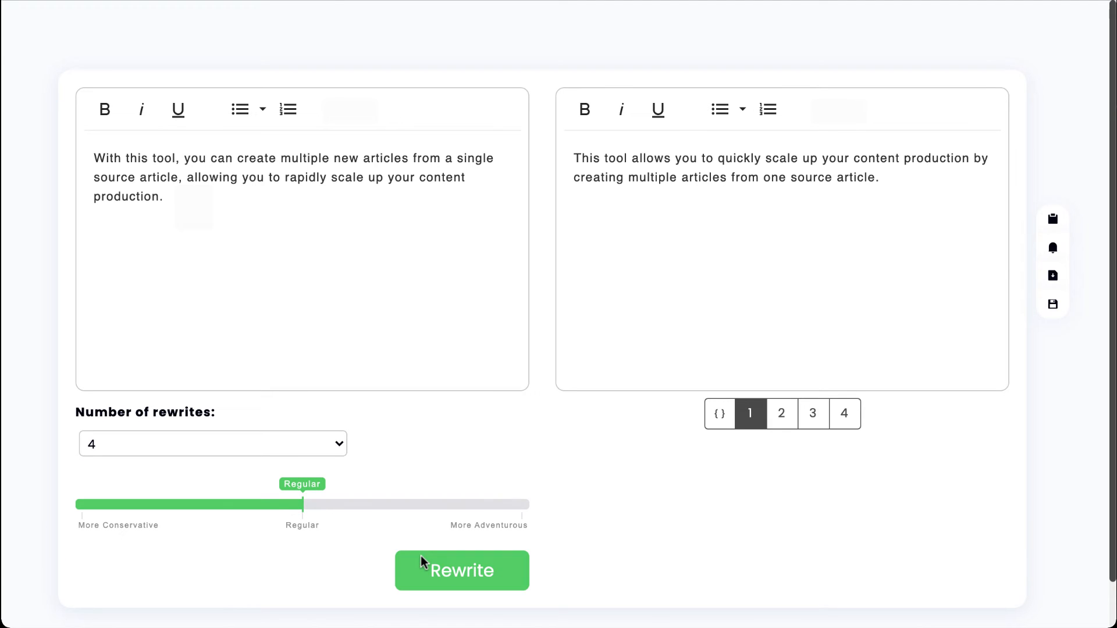
{"action": "left_click", "coordinate": [781, 413]}
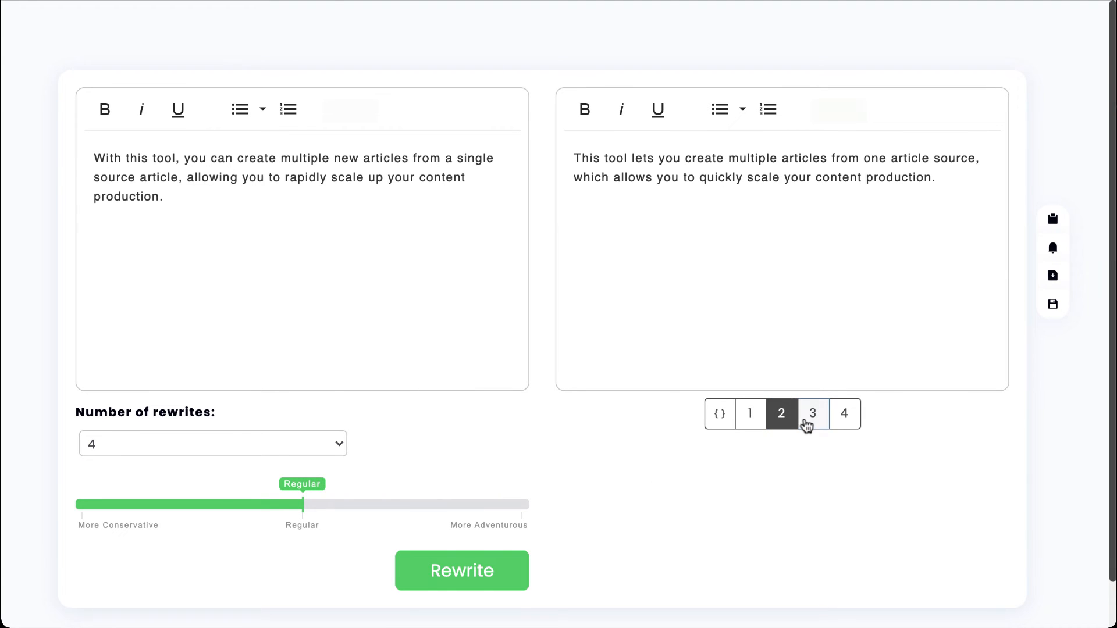
{"action": "left_click", "coordinate": [812, 414]}
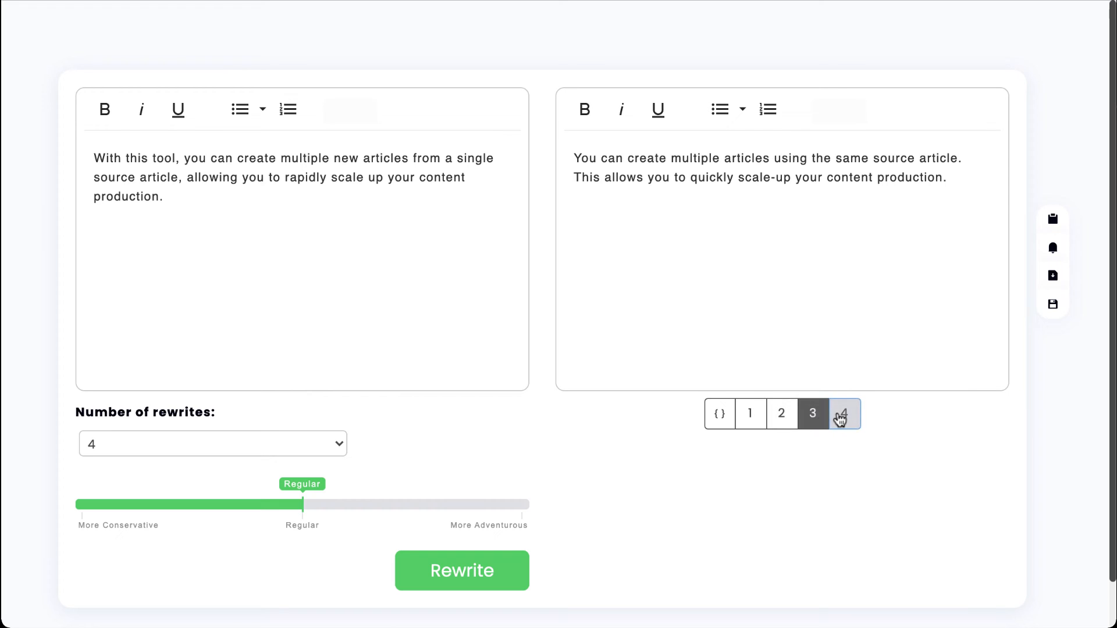
{"action": "left_click", "coordinate": [844, 414]}
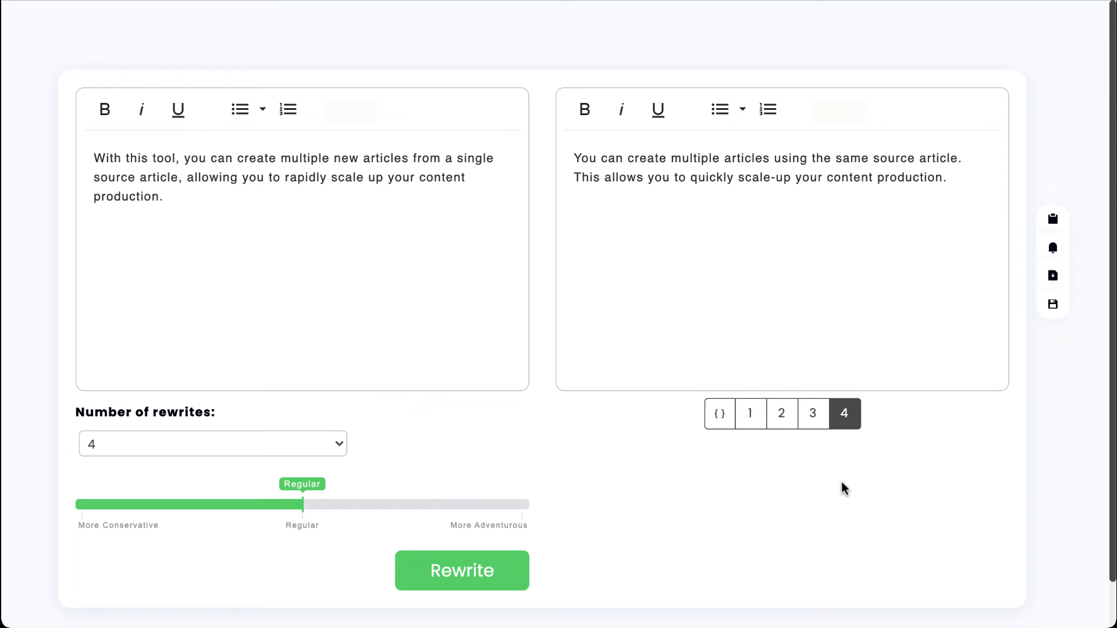